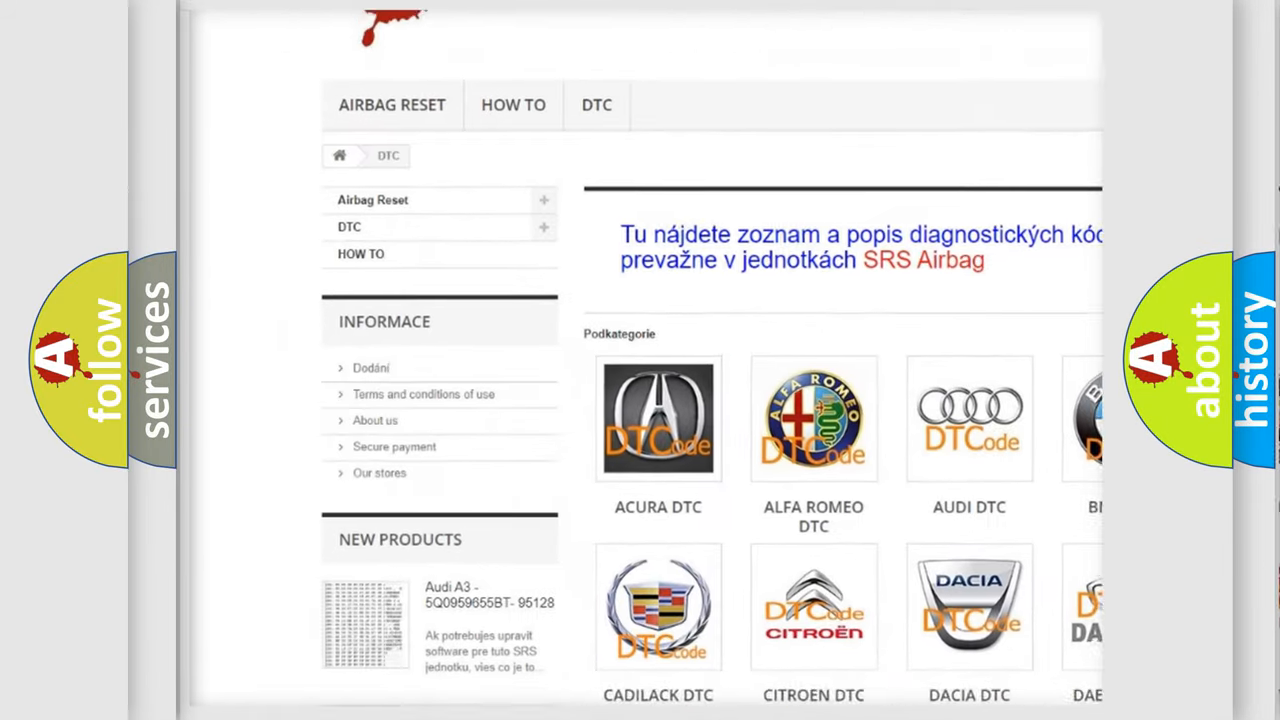
# Scroll past the brand logos down to the trouble-code table showing VW P0038, poor bus line communication
pyautogui.scroll(-3)
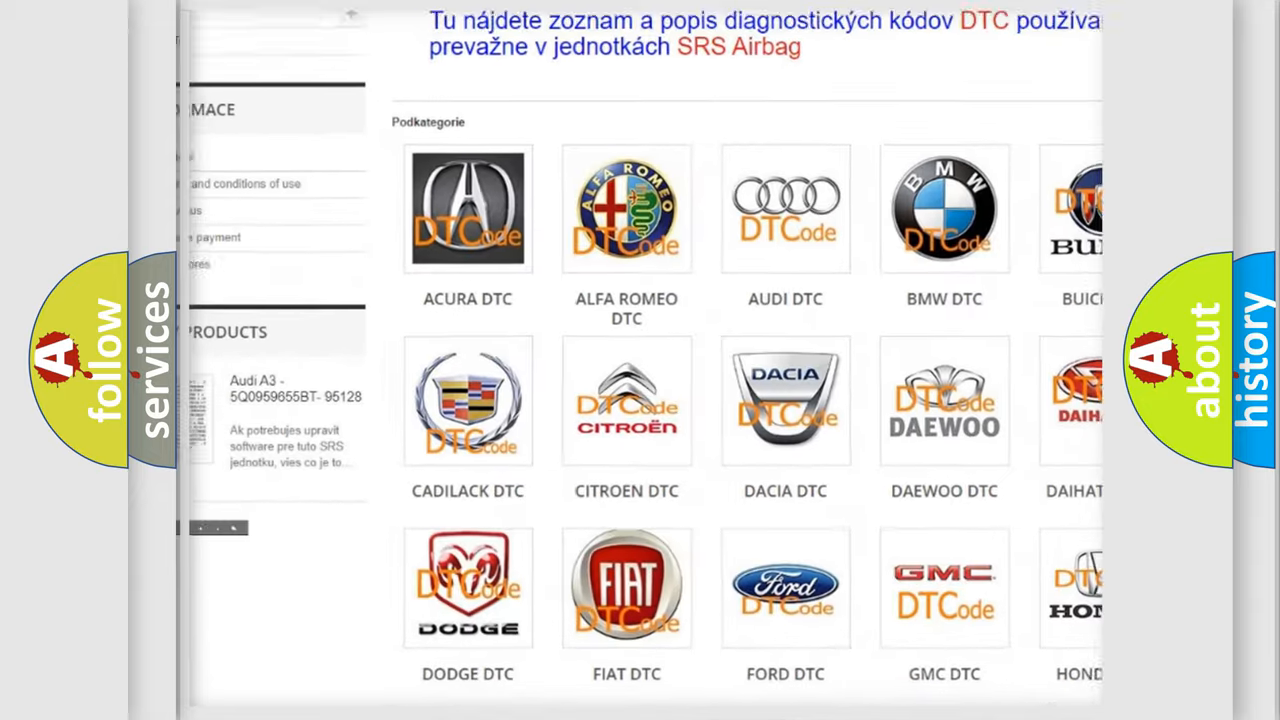
pyautogui.scroll(-3)
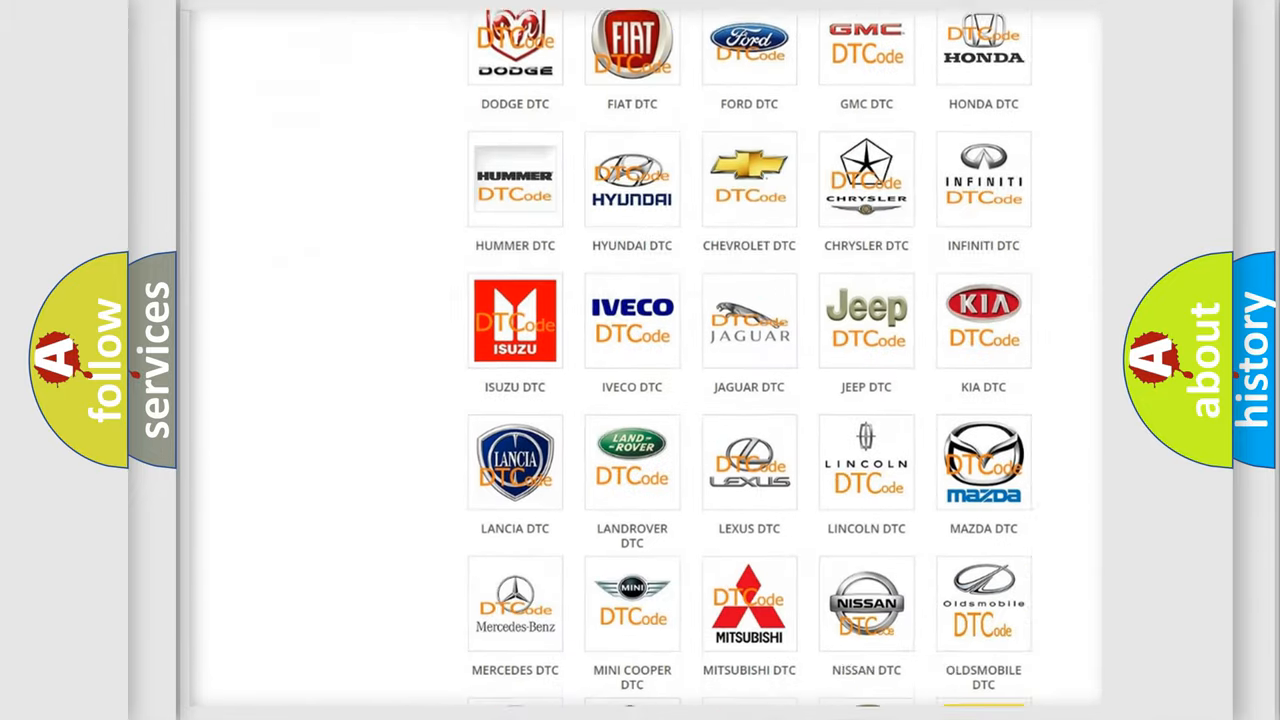
pyautogui.scroll(-3)
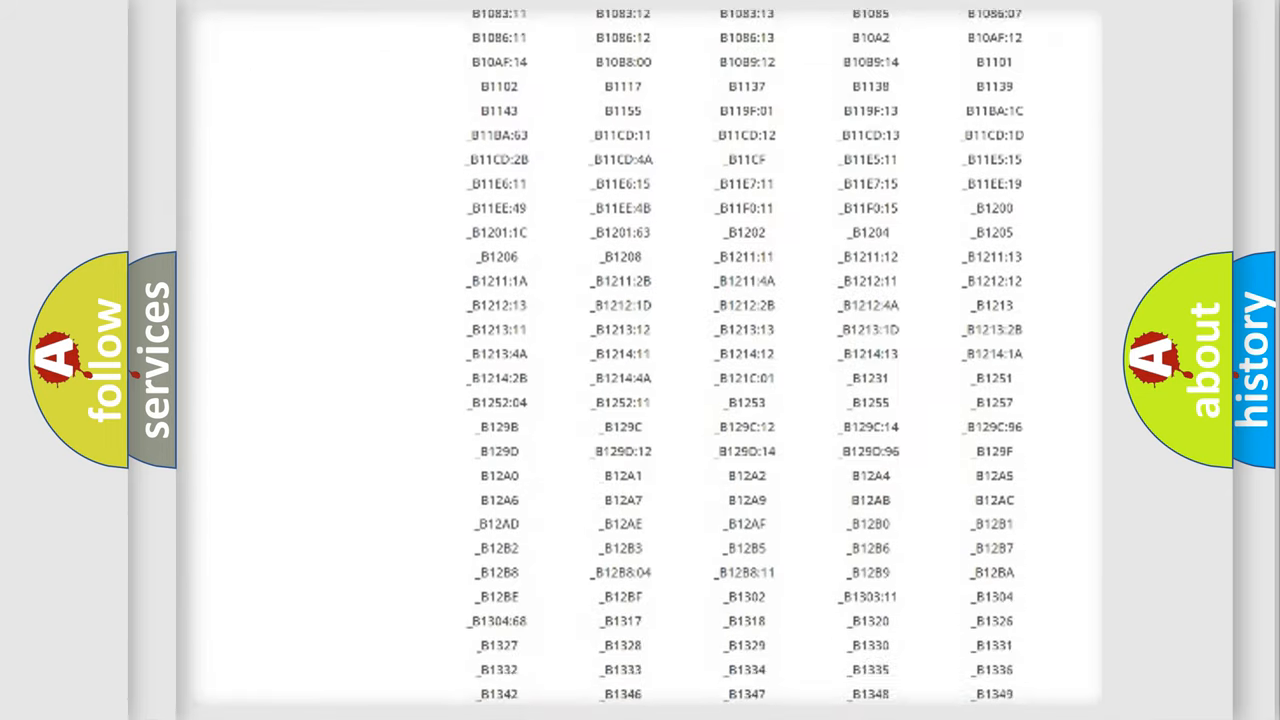
pyautogui.scroll(-3)
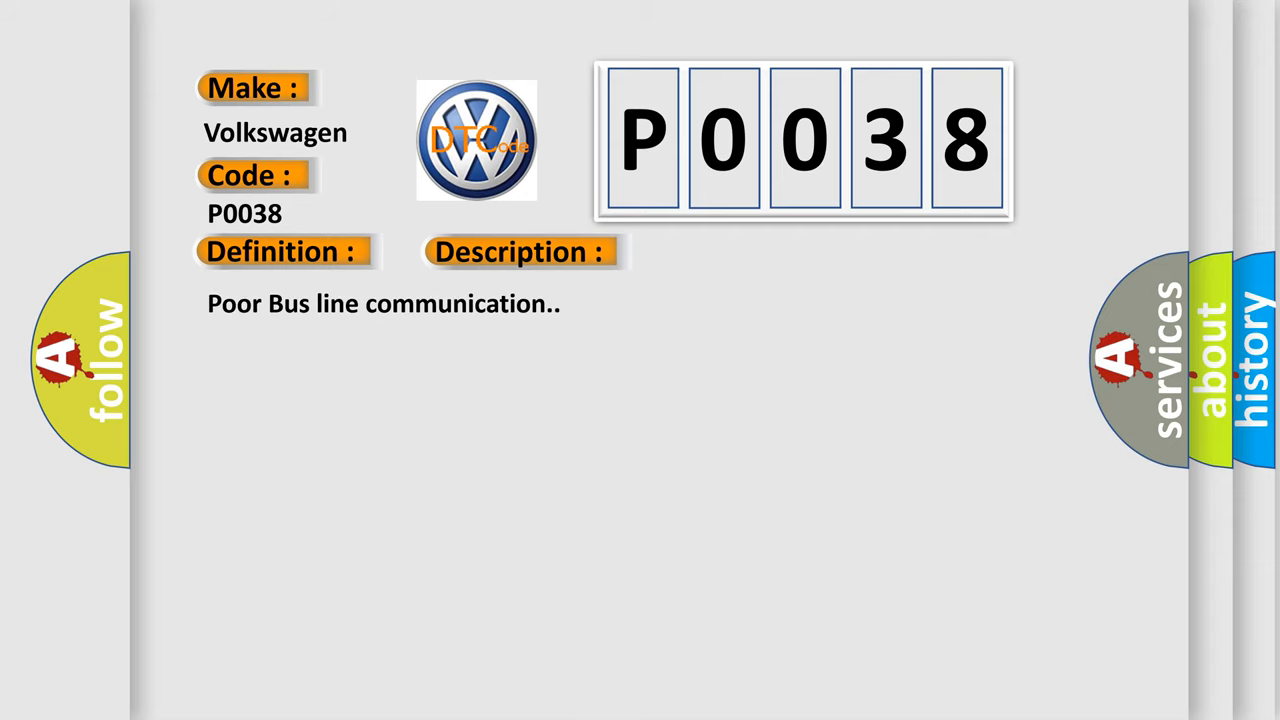
# Reveal the Cause section: loose or poor MICU and B-CAN connections and a faulty relay control module
pyautogui.click(520, 252)
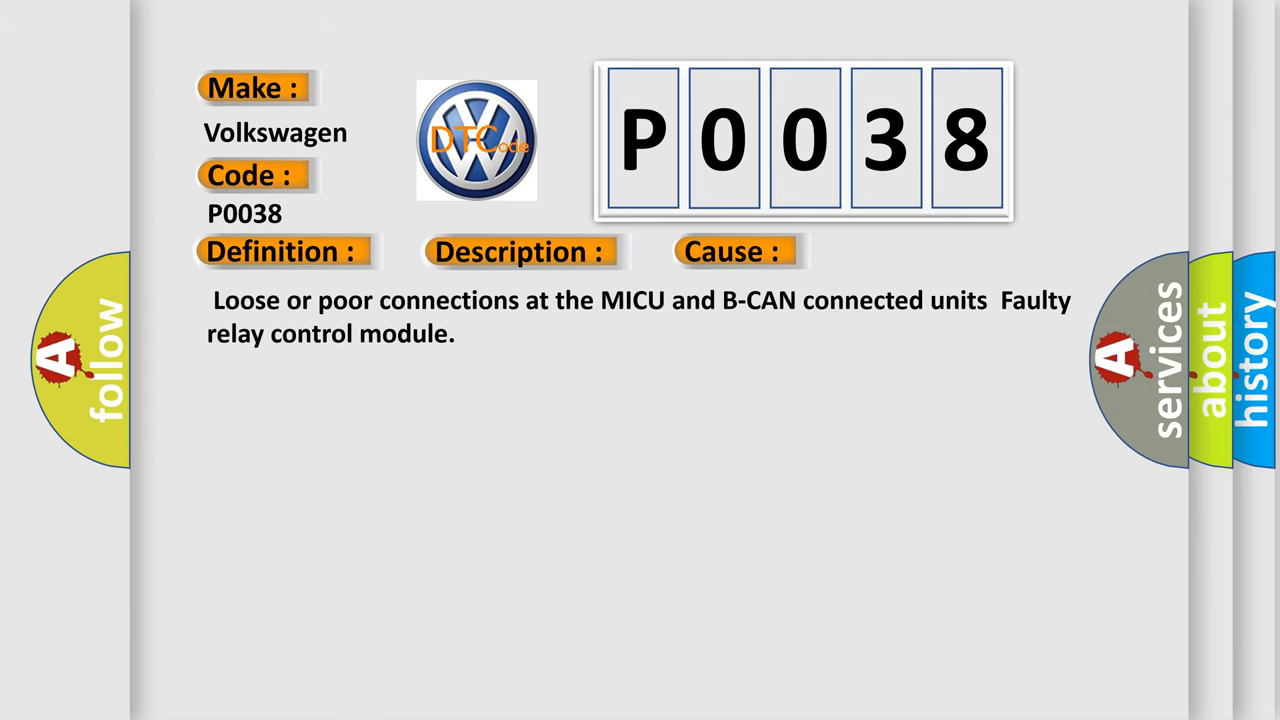